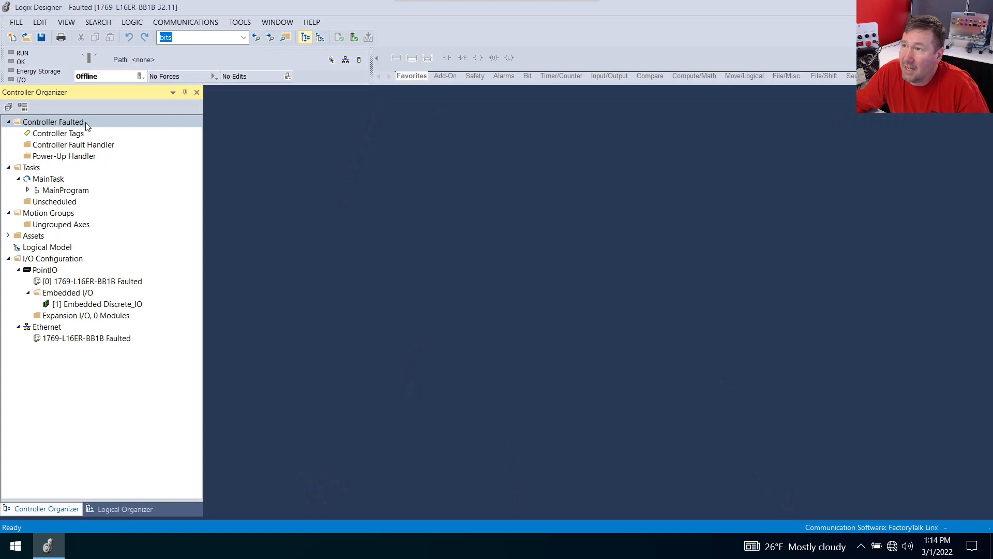
{"action": "mouse_move", "coordinate": [42, 186]}
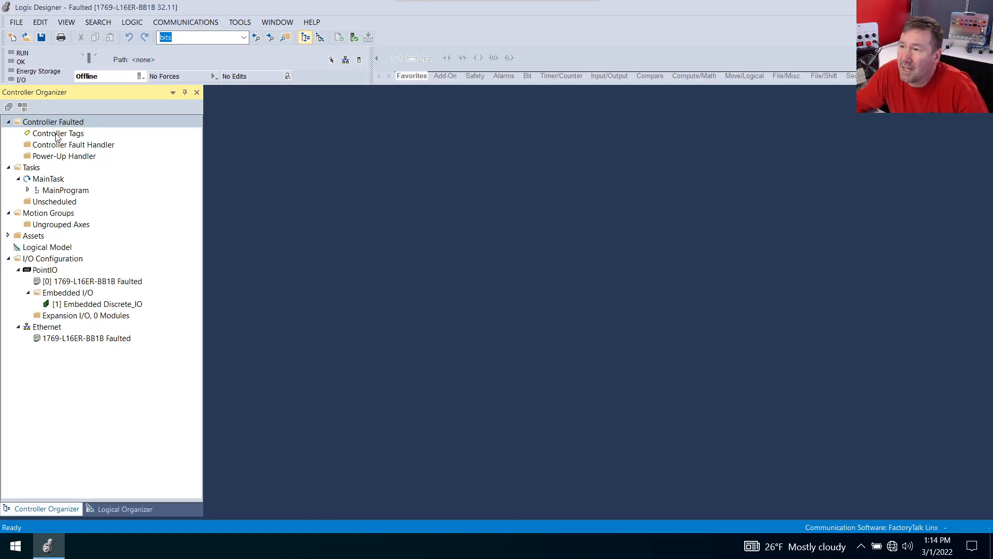
- Open Controller Tags from the Controller Organizer to see Local:1:C, Local:1:I and Local:1:O
{"action": "double_click", "coordinate": [56, 133]}
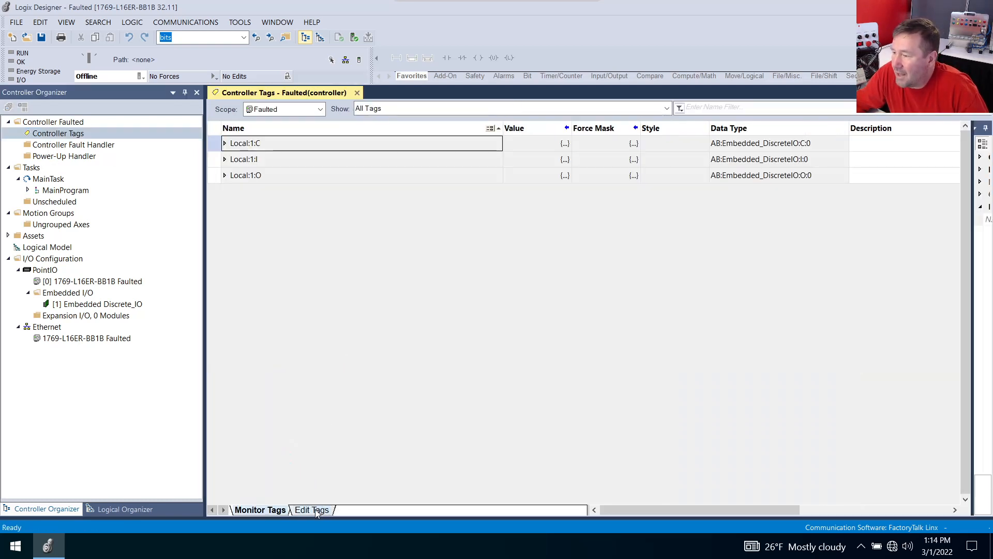
- Add tag myarray as a DINT array with Dim 0 set to 5
{"action": "left_click", "coordinate": [311, 509]}
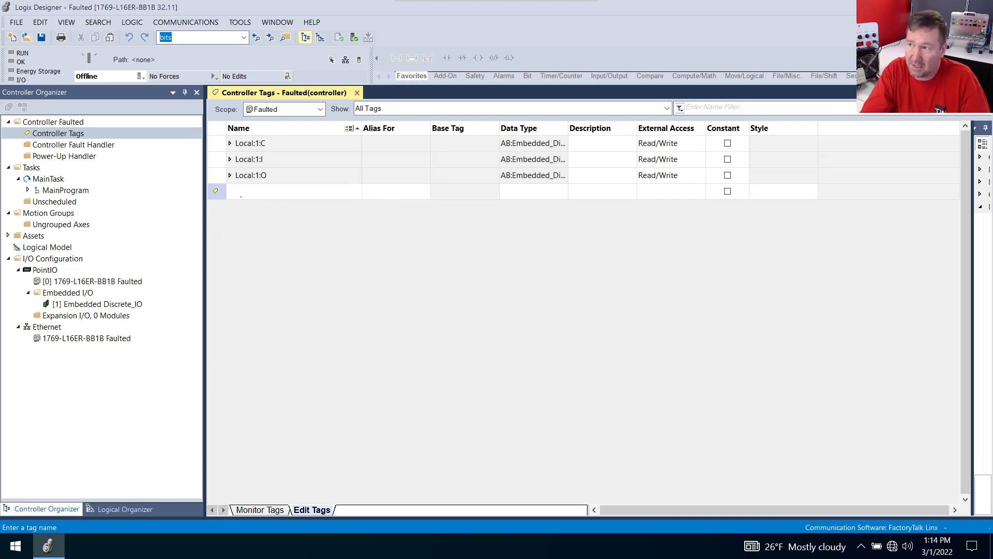
{"action": "type", "text": "myarr"}
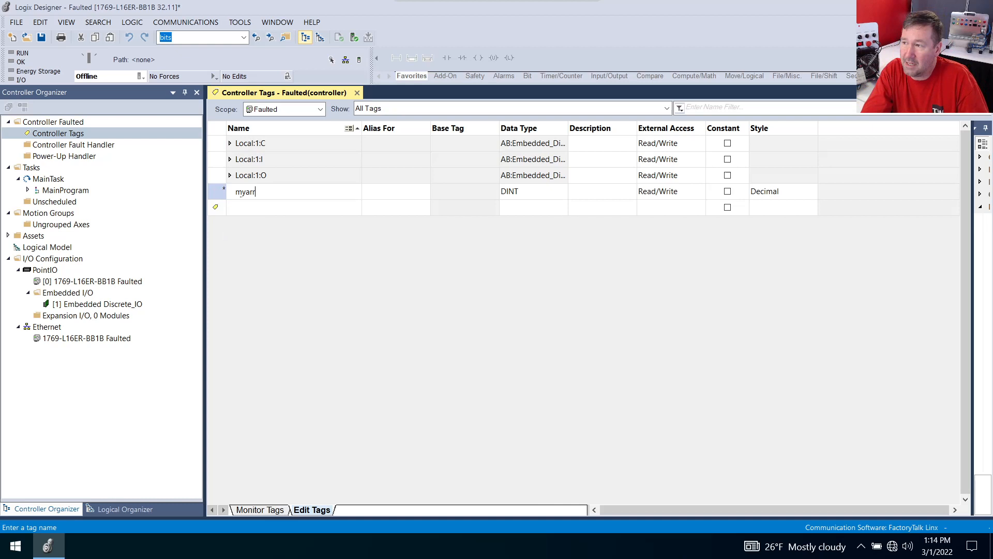
{"action": "type", "text": "ay"}
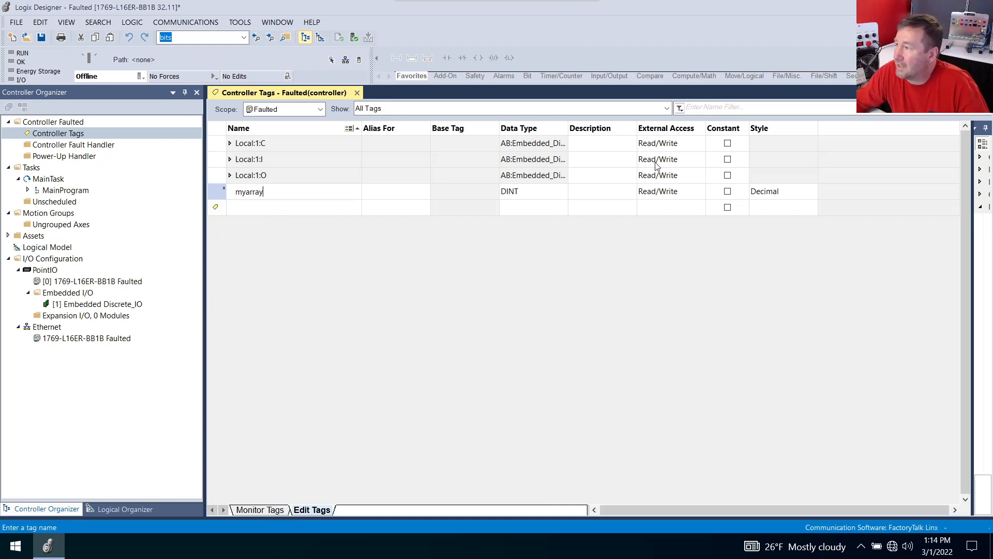
{"action": "left_click", "coordinate": [532, 191]}
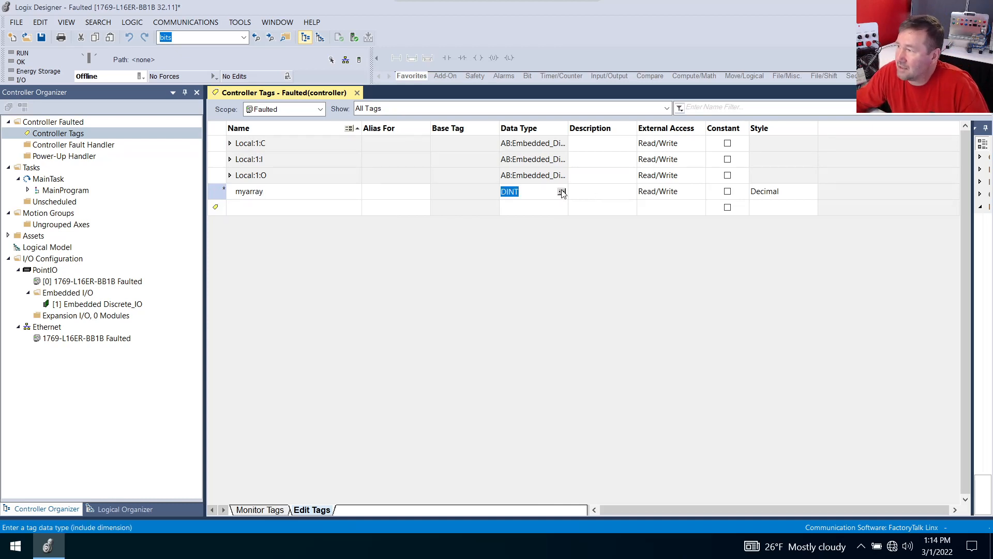
{"action": "left_click", "coordinate": [561, 191]}
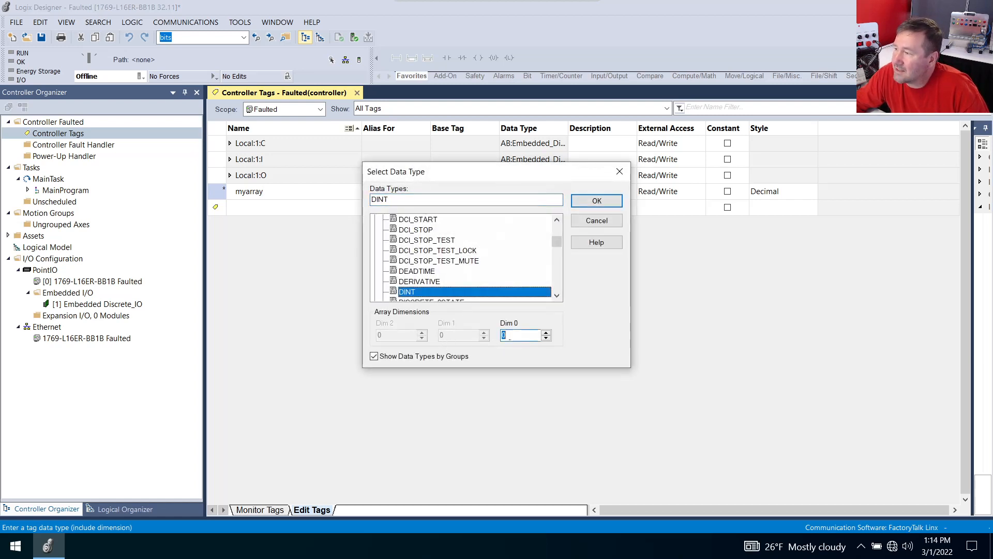
{"action": "type", "text": "5"}
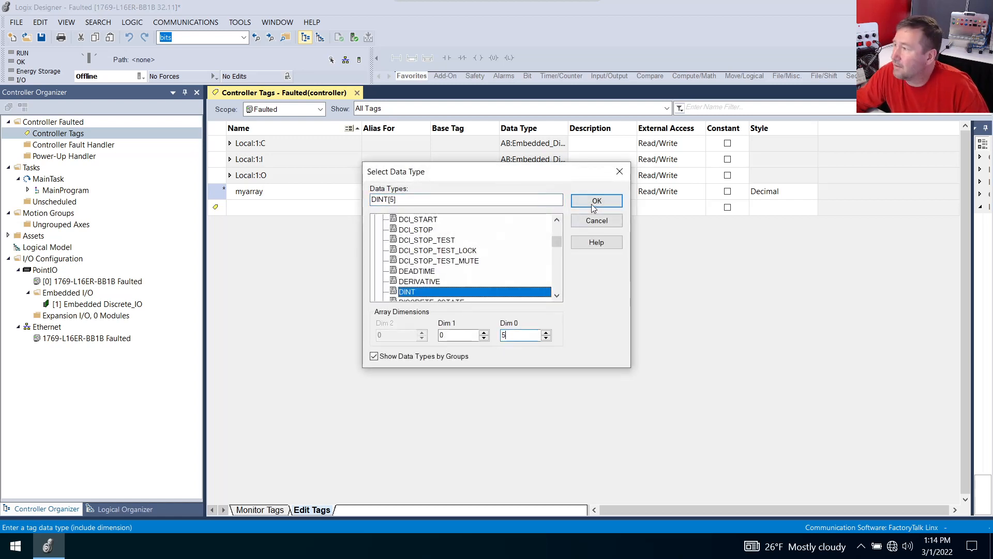
{"action": "left_click", "coordinate": [595, 200]}
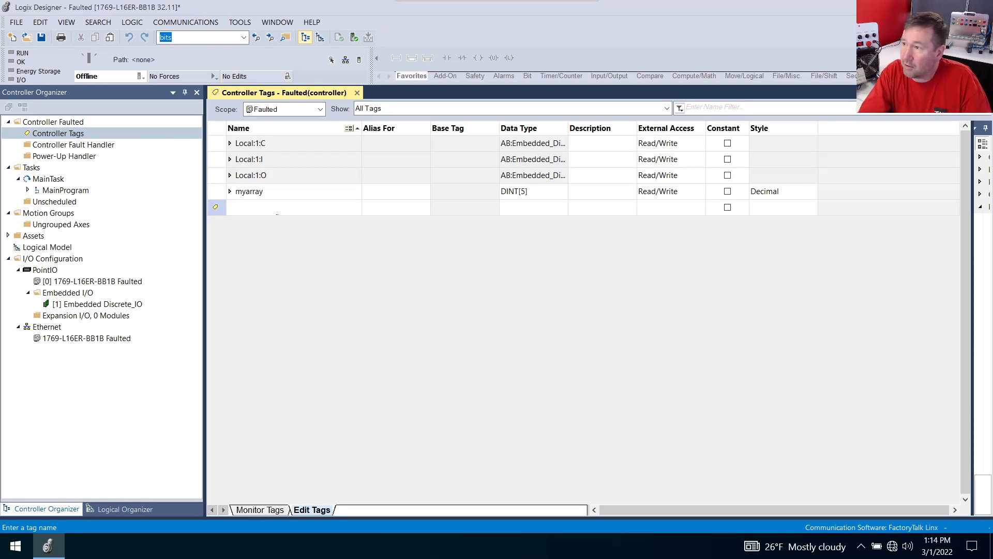
- Add tag index as a DINT
{"action": "type", "text": "index"}
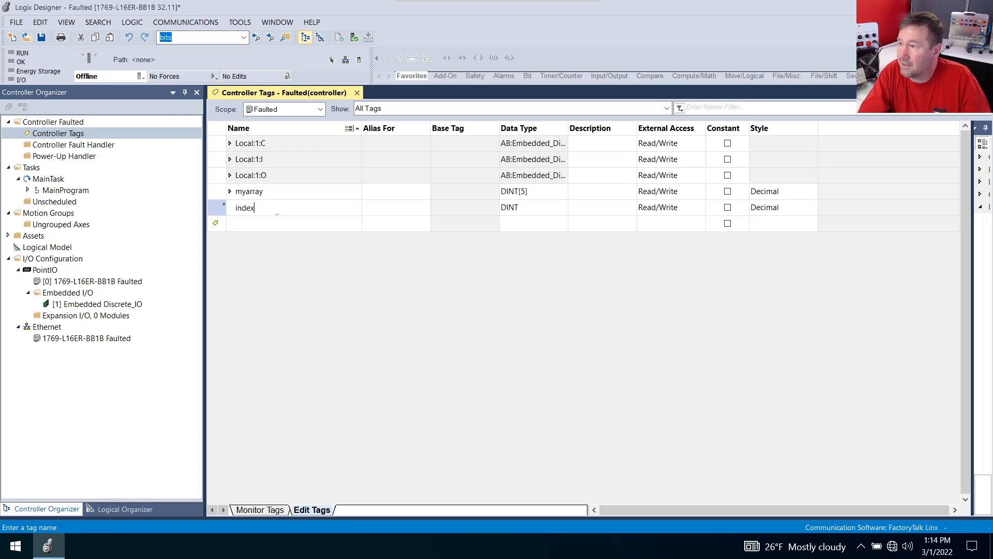
{"action": "left_click", "coordinate": [532, 207]}
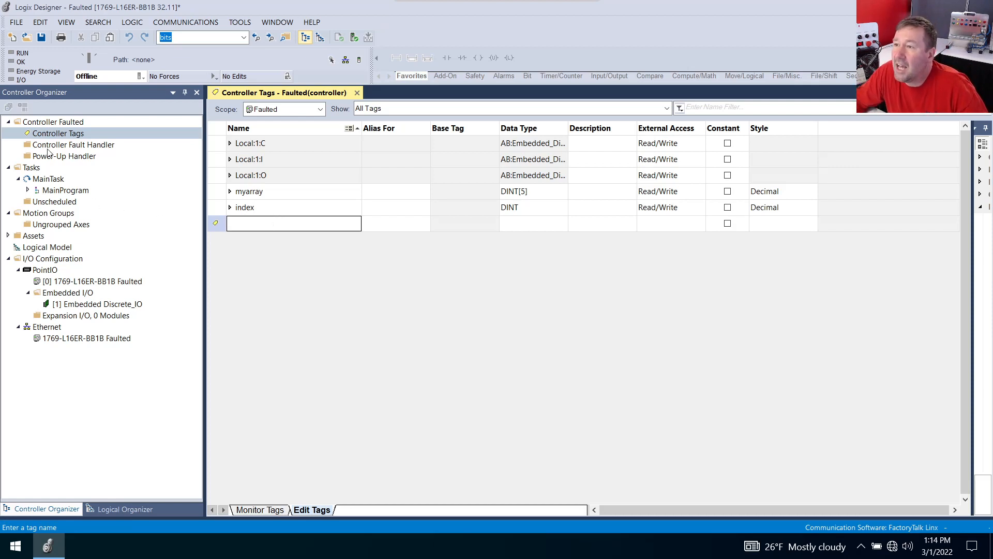
- In MainRoutine rung 0, add a MOV with Source 12345 and Dest myarray[index]
{"action": "left_click", "coordinate": [19, 191]}
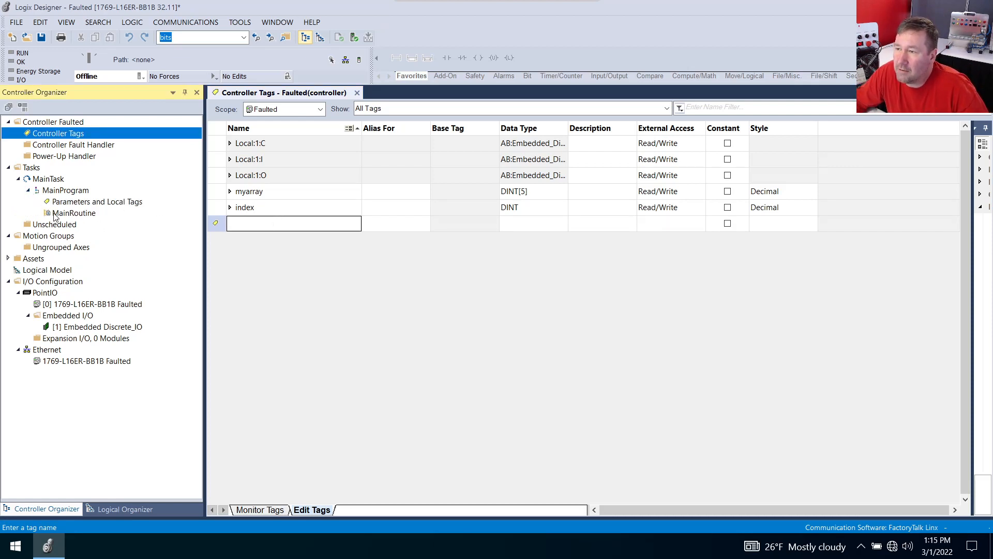
{"action": "double_click", "coordinate": [74, 212]}
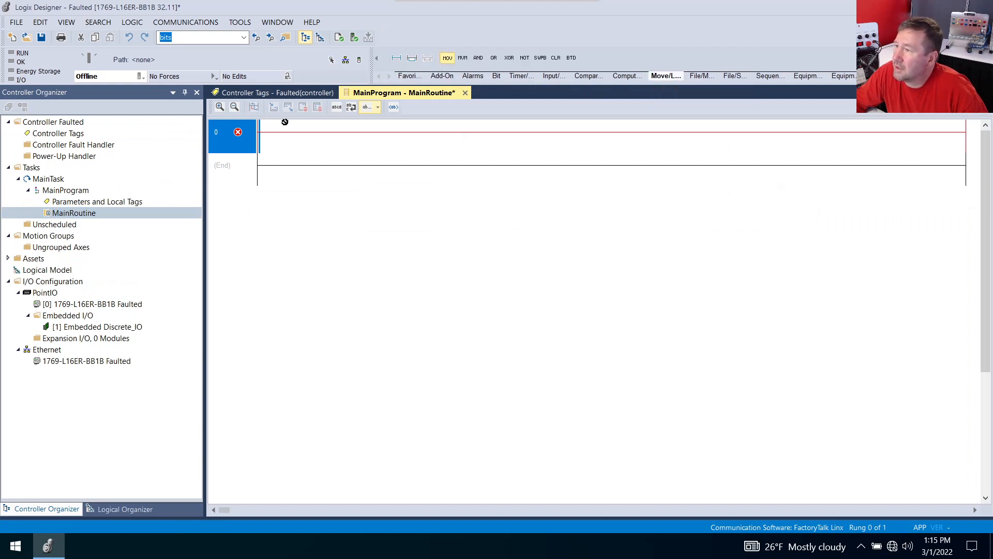
{"action": "left_click", "coordinate": [447, 58]}
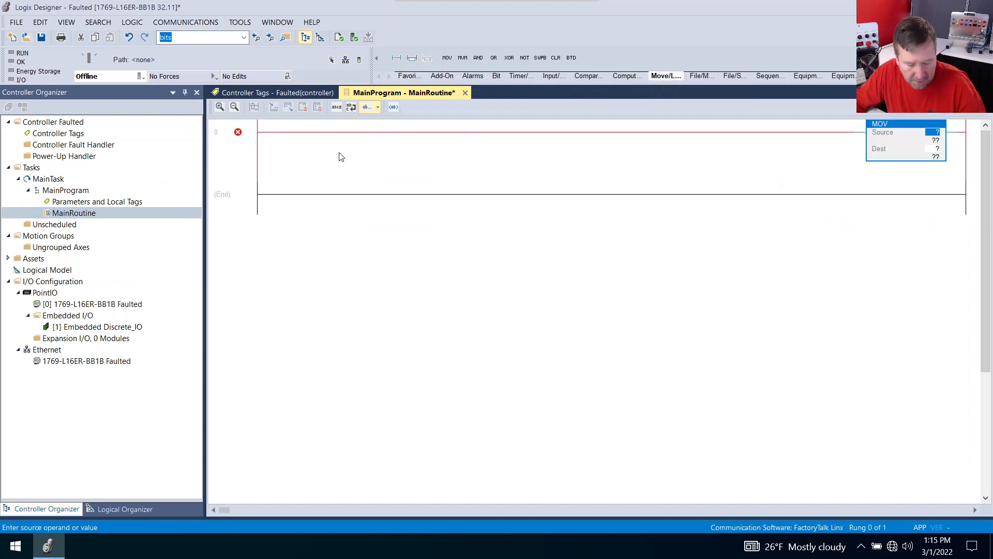
{"action": "type", "text": "12345"}
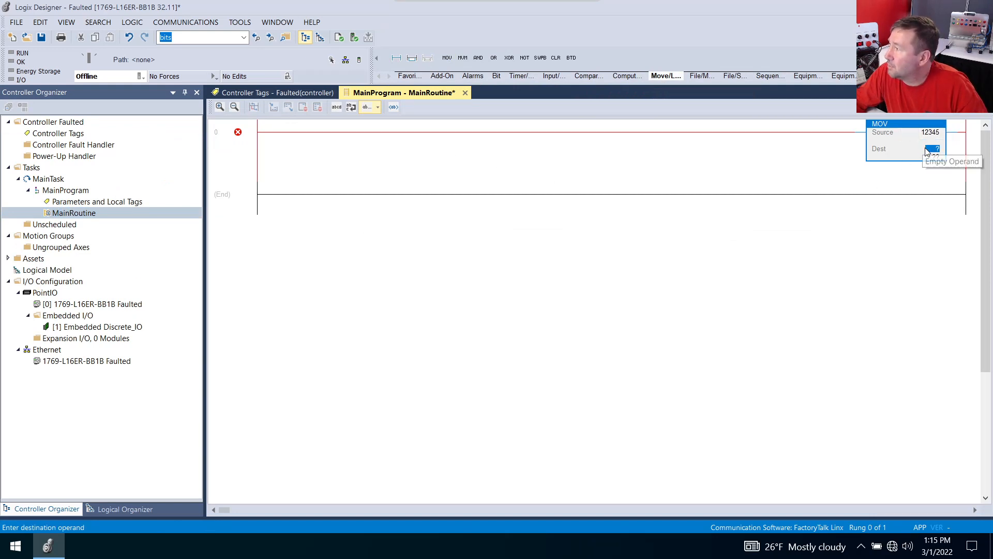
{"action": "type", "text": "myarray[0"}
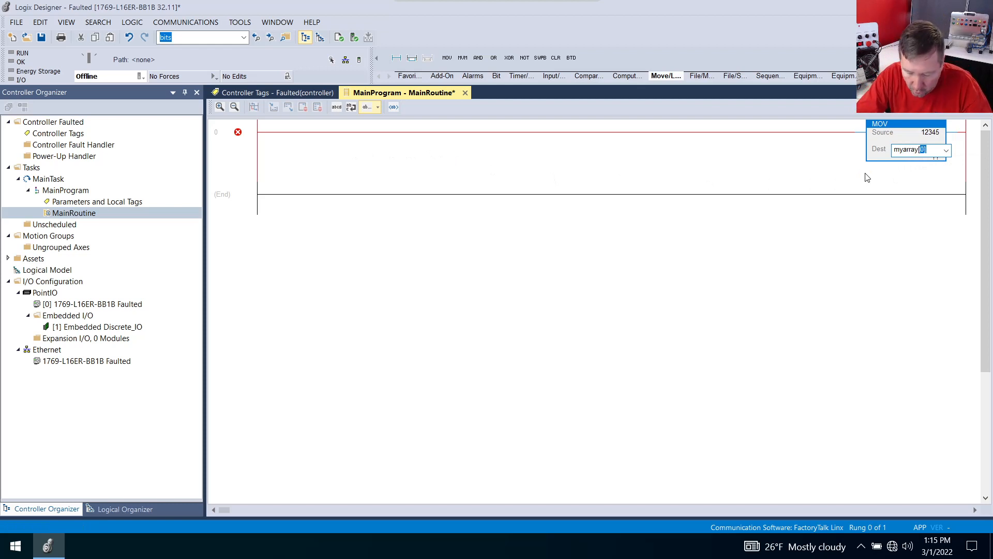
{"action": "type", "text": "index"}
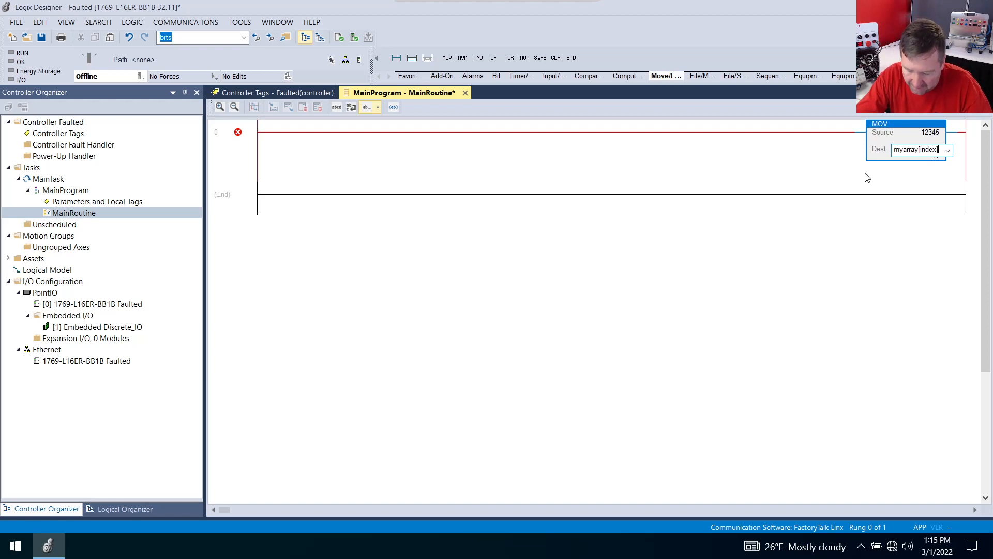
{"action": "left_click", "coordinate": [916, 148]}
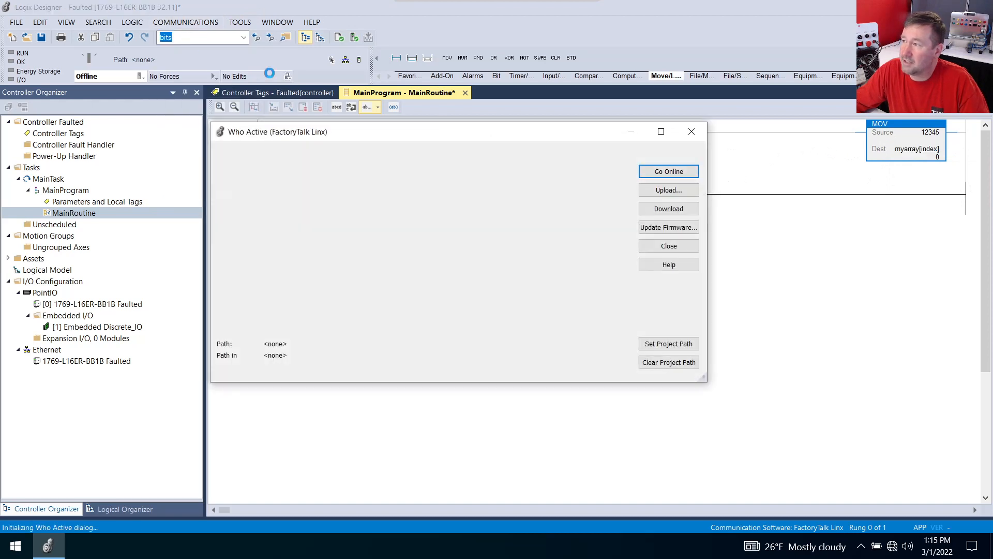
- Go online from Who Active and monitor Controller Tags live, with index reading 0
{"action": "left_click", "coordinate": [668, 170]}
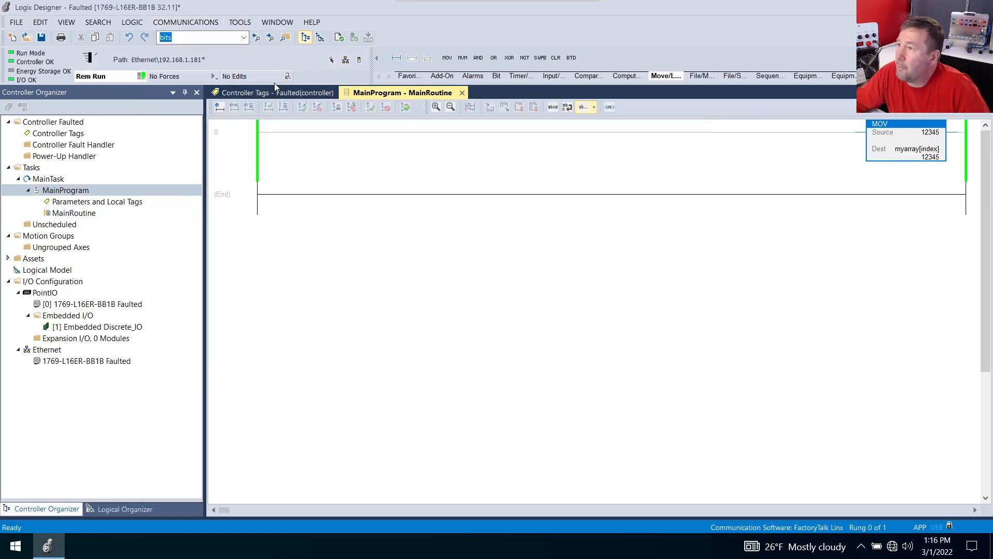
{"action": "left_click", "coordinate": [244, 92]}
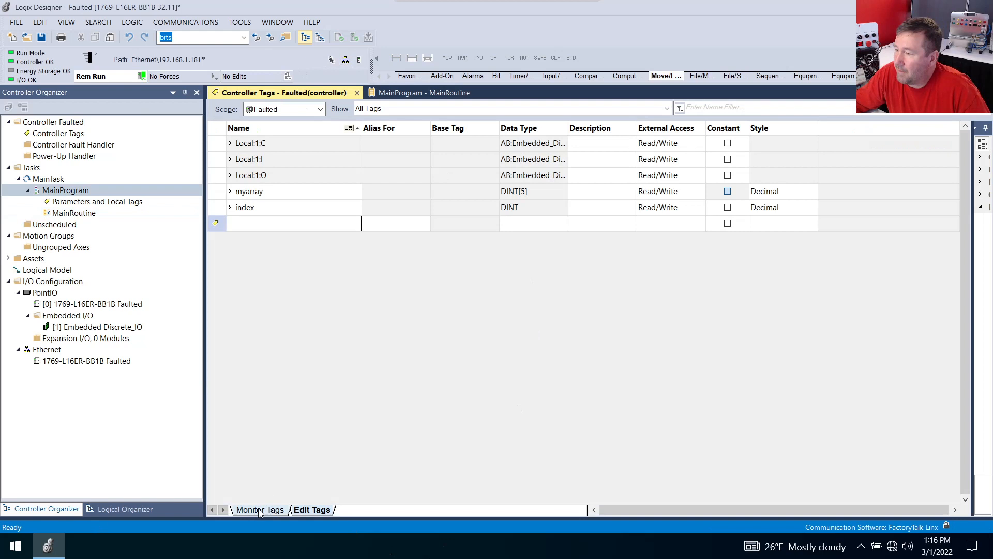
{"action": "left_click", "coordinate": [260, 509]}
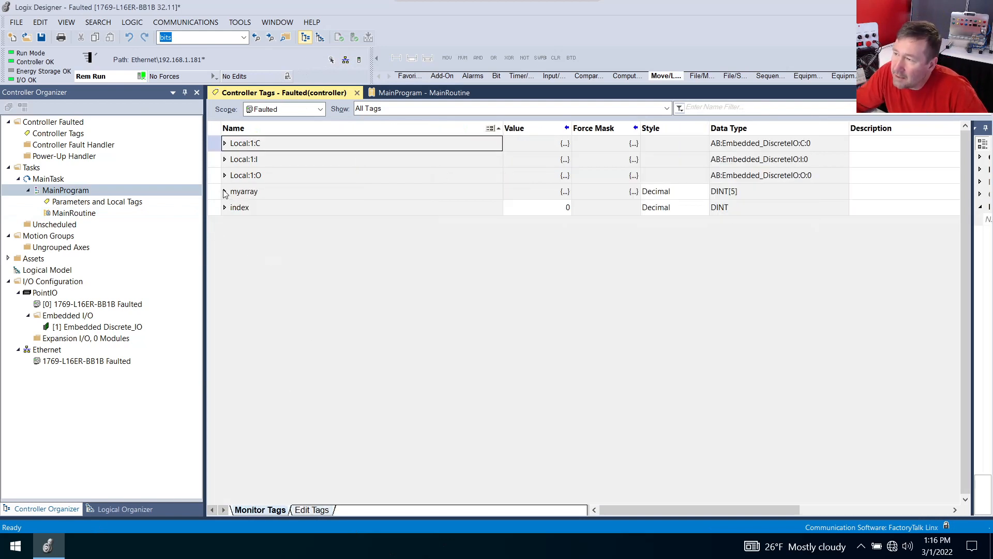
- Expand myarray and set index to 1 so myarray[1] also receives 12345
{"action": "left_click", "coordinate": [225, 191]}
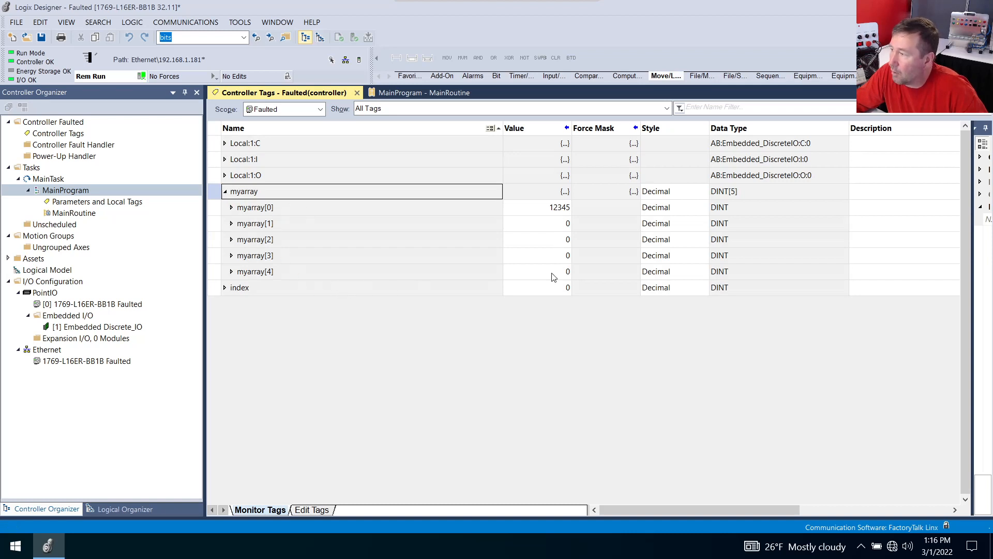
{"action": "mouse_move", "coordinate": [543, 287]}
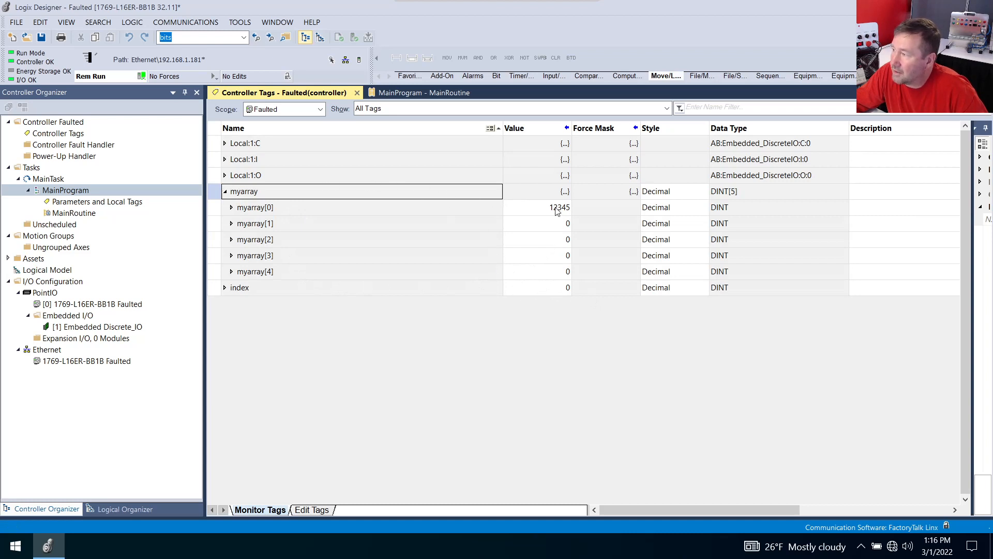
{"action": "mouse_move", "coordinate": [546, 287]}
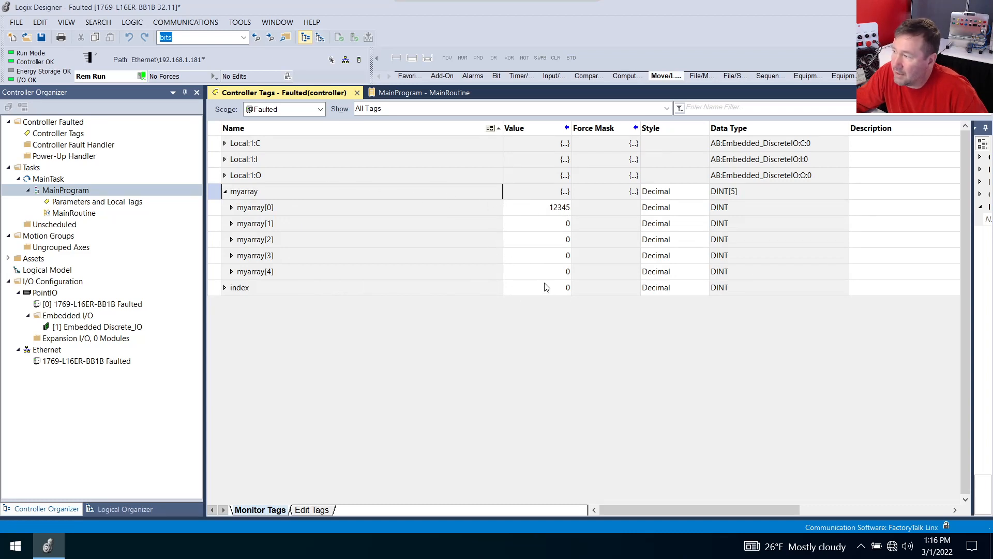
{"action": "left_click", "coordinate": [545, 287]}
{"action": "type", "text": "1"}
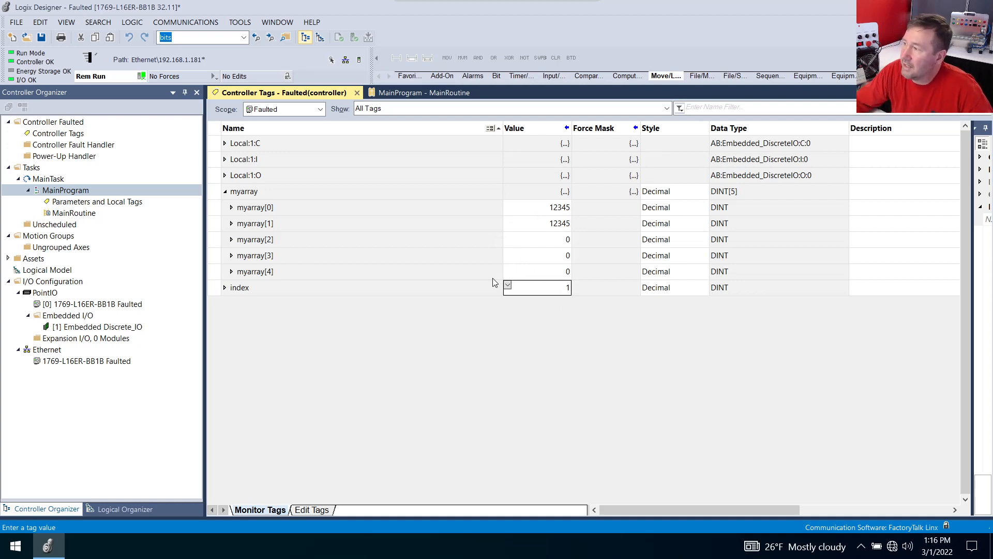
{"action": "mouse_move", "coordinate": [458, 311]}
{"action": "type", "text": "4"}
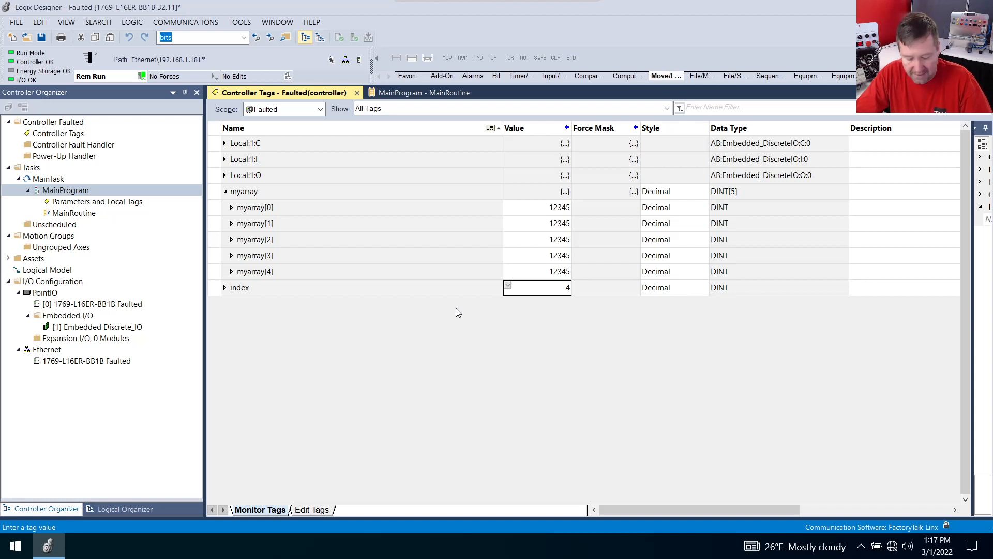
- Set index to 5, faulting the controller with an out-of-range subscript
{"action": "type", "text": "5"}
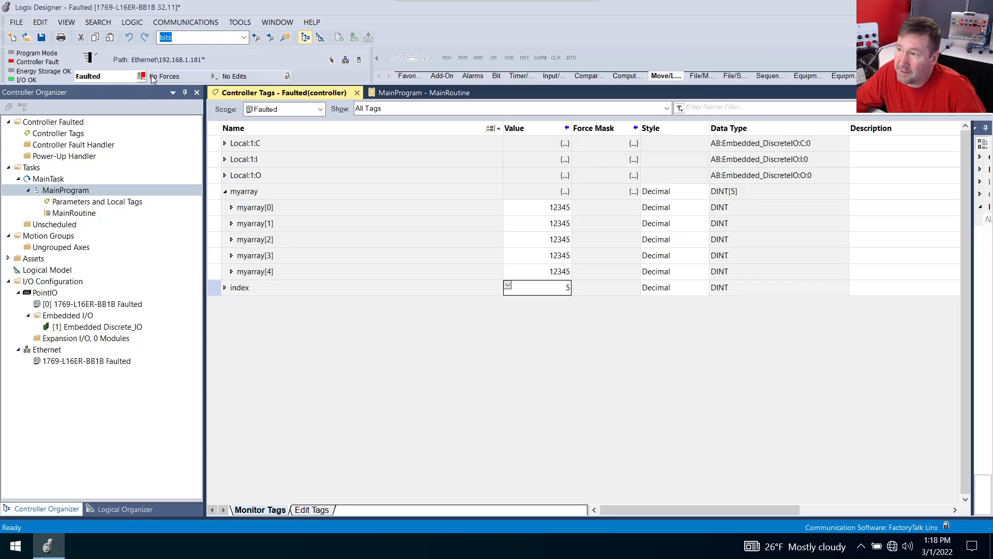
{"action": "mouse_move", "coordinate": [143, 76]}
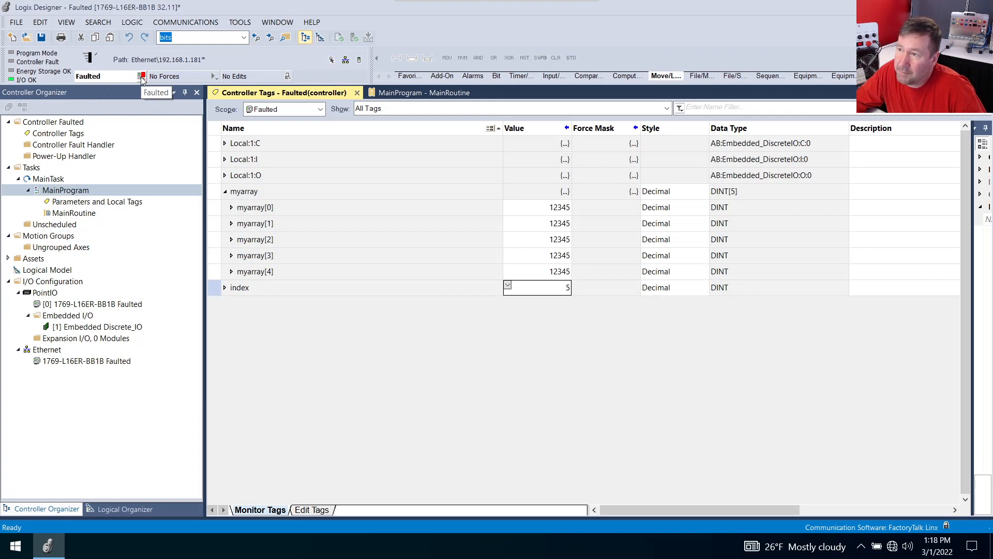
- From the Faulted status dropdown, open Controller Properties to see the Type 04 Code 20 major fault
{"action": "left_click", "coordinate": [142, 76]}
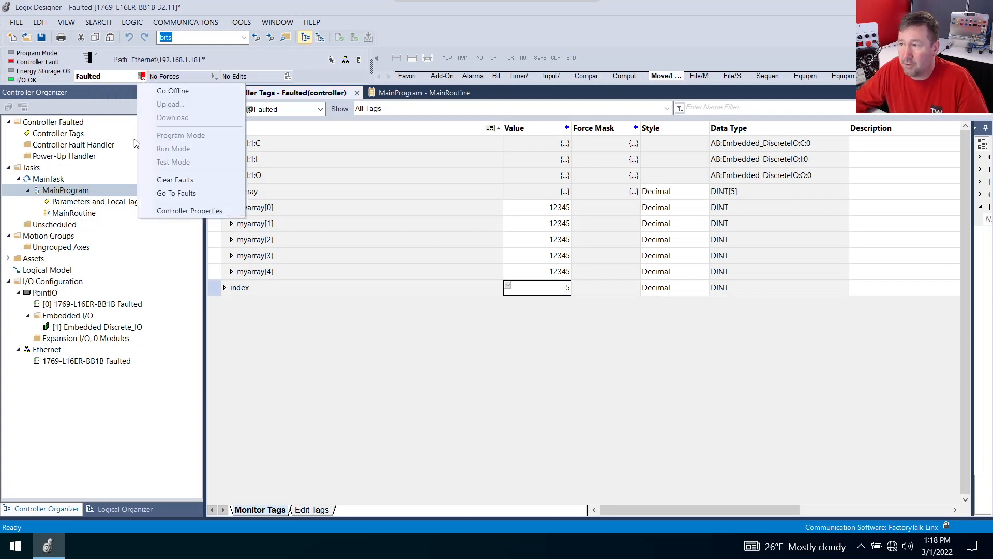
{"action": "mouse_move", "coordinate": [176, 193]}
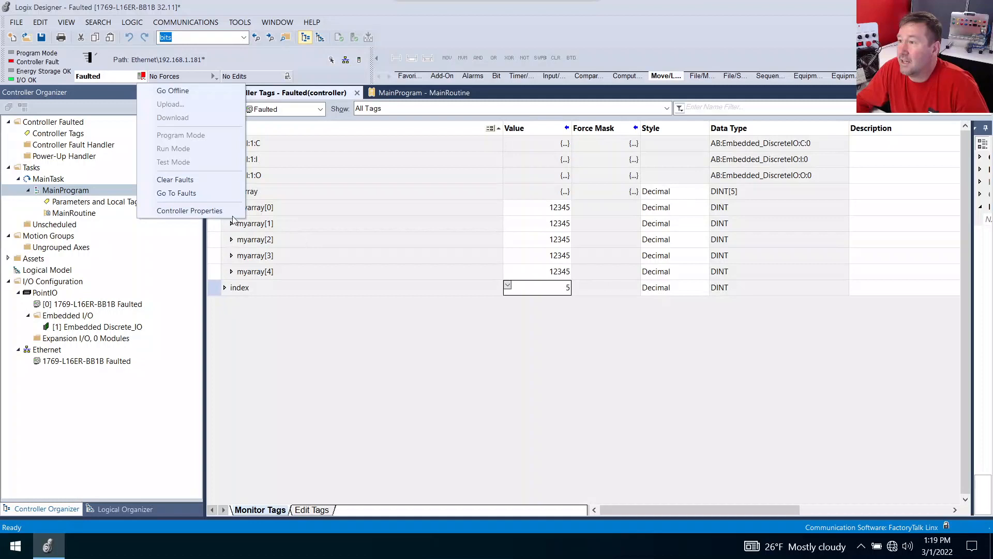
{"action": "left_click", "coordinate": [190, 210]}
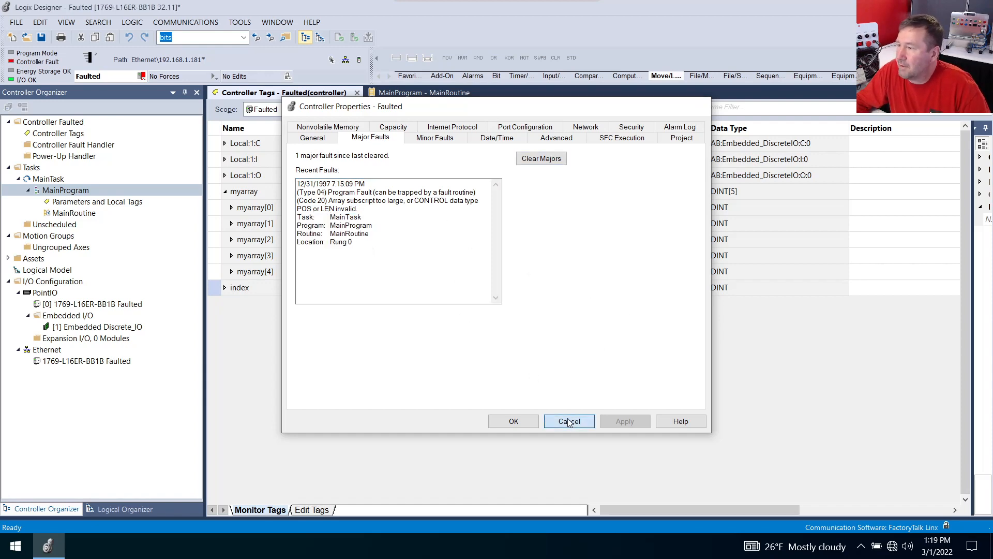
- Cancel Controller Properties, clear the major fault and select MainRoutine, leaving Remote Program mode
{"action": "left_click", "coordinate": [568, 421]}
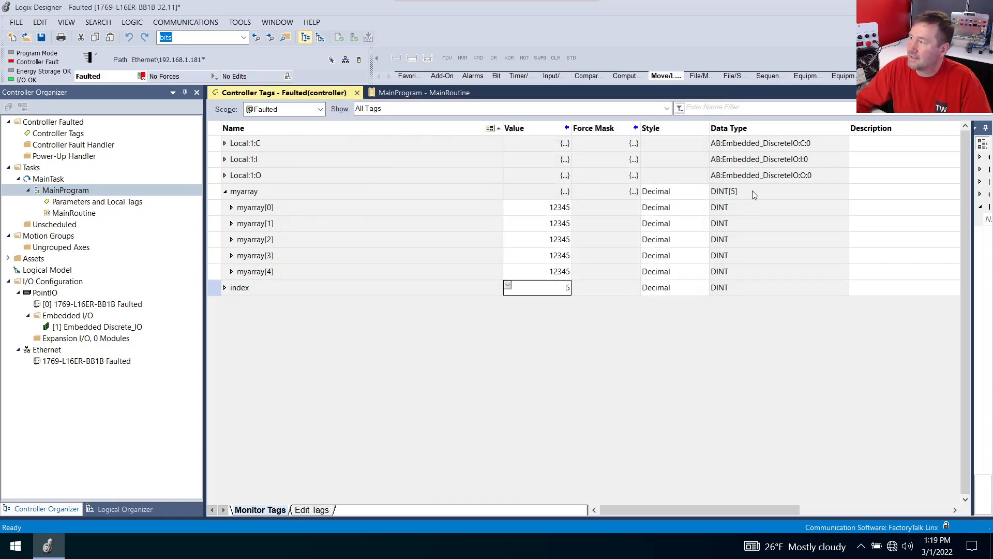
{"action": "mouse_move", "coordinate": [743, 194]}
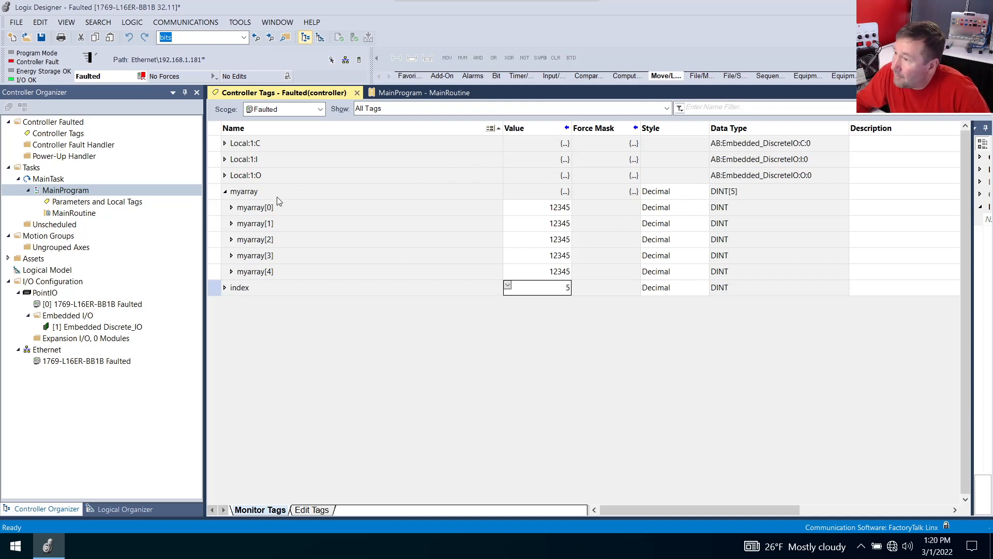
{"action": "mouse_move", "coordinate": [269, 215]}
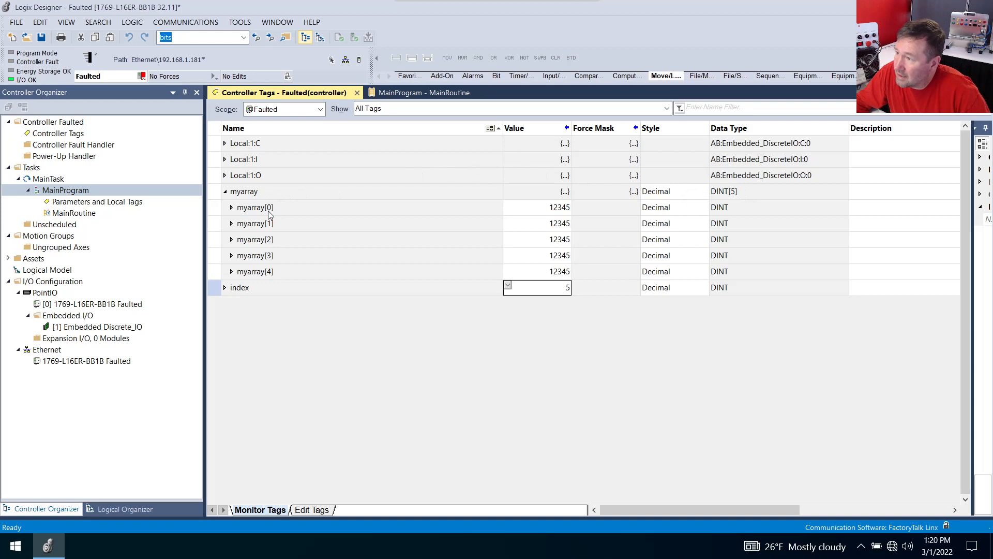
{"action": "mouse_move", "coordinate": [529, 293]}
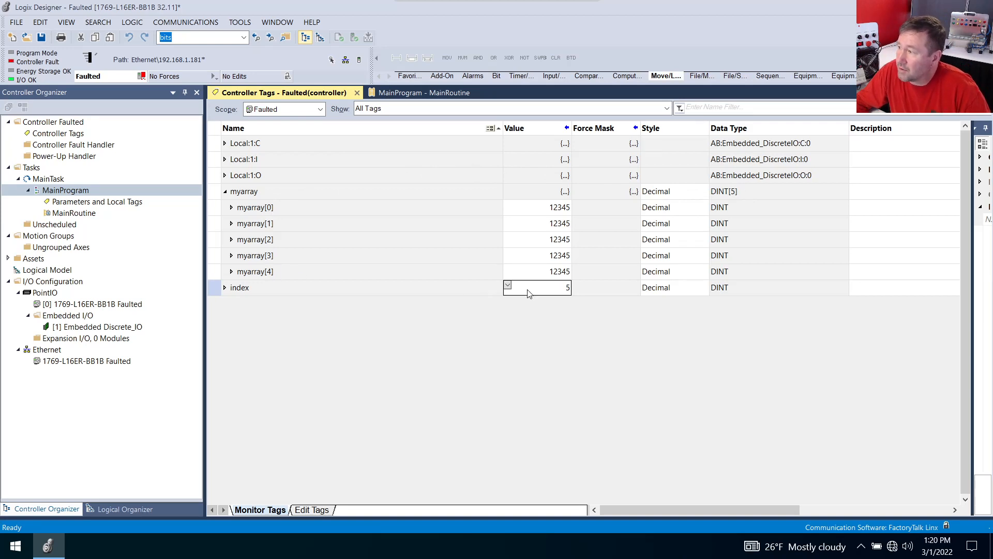
{"action": "mouse_move", "coordinate": [407, 335]}
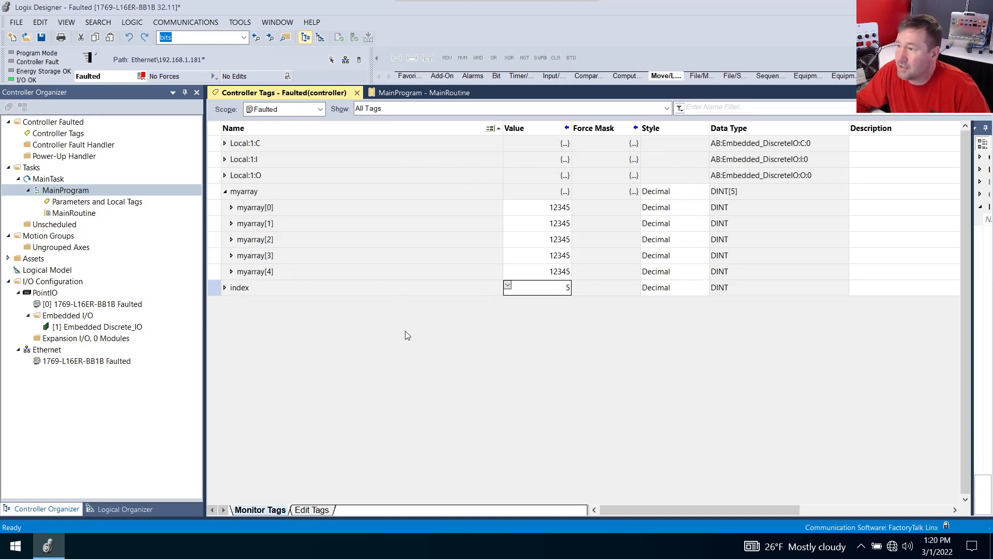
{"action": "mouse_move", "coordinate": [62, 221]}
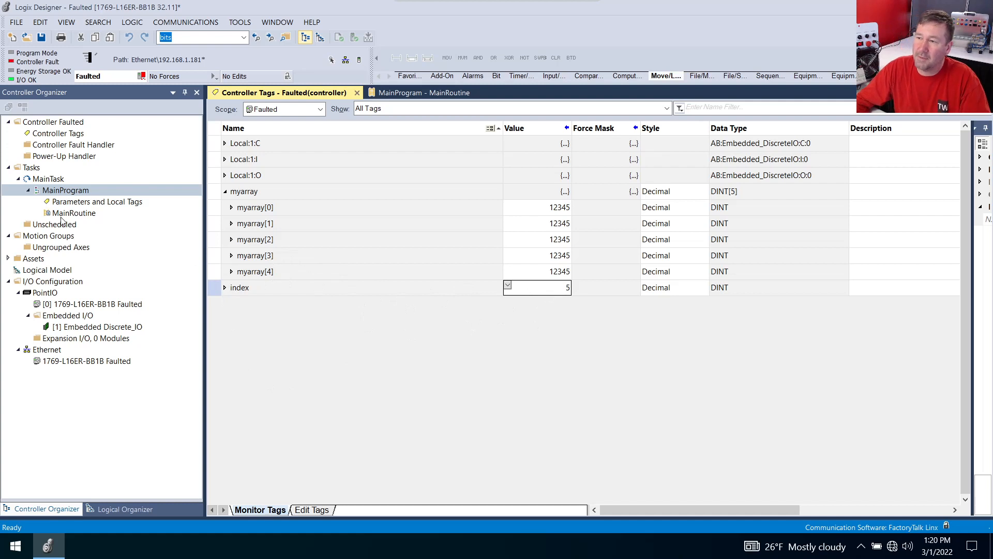
{"action": "left_click", "coordinate": [74, 213]}
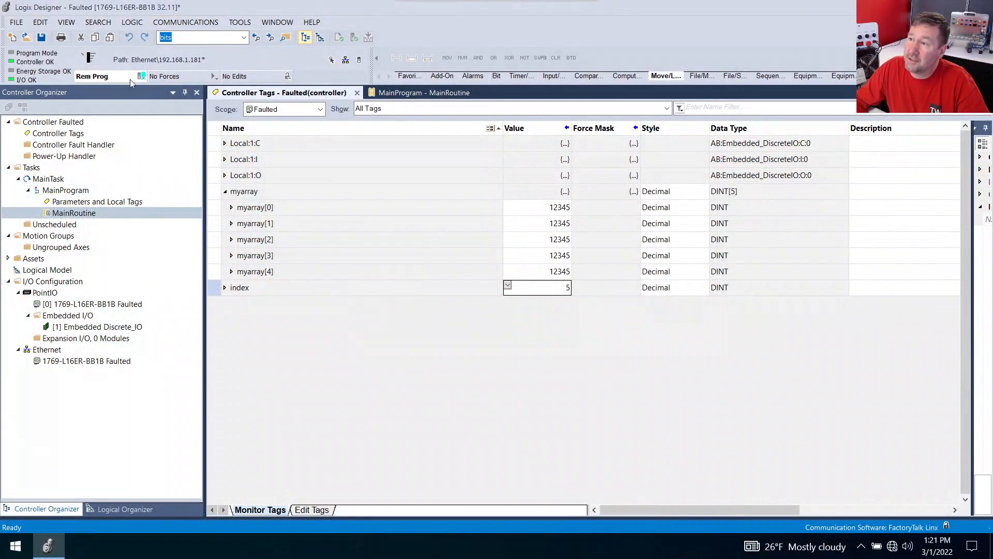
{"action": "mouse_move", "coordinate": [142, 75]}
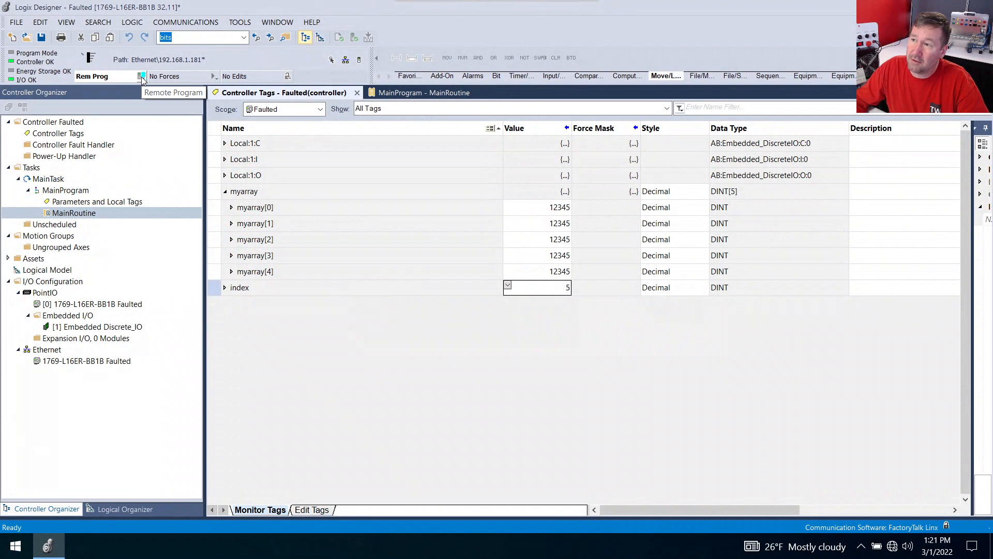
- Switch the controller to Remote Run via Communications > Run Mode; it faults again with index at 5
{"action": "left_click", "coordinate": [142, 76]}
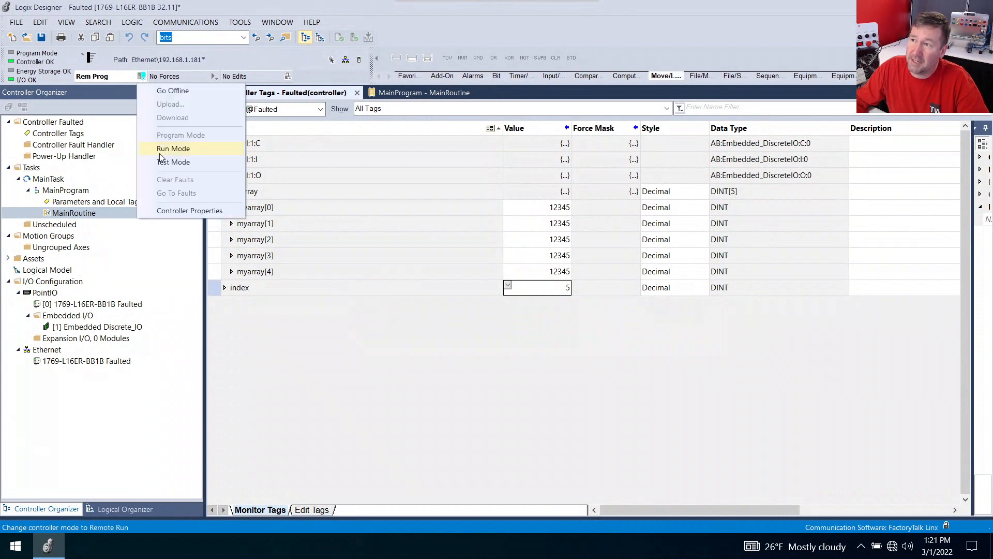
{"action": "left_click", "coordinate": [185, 22]}
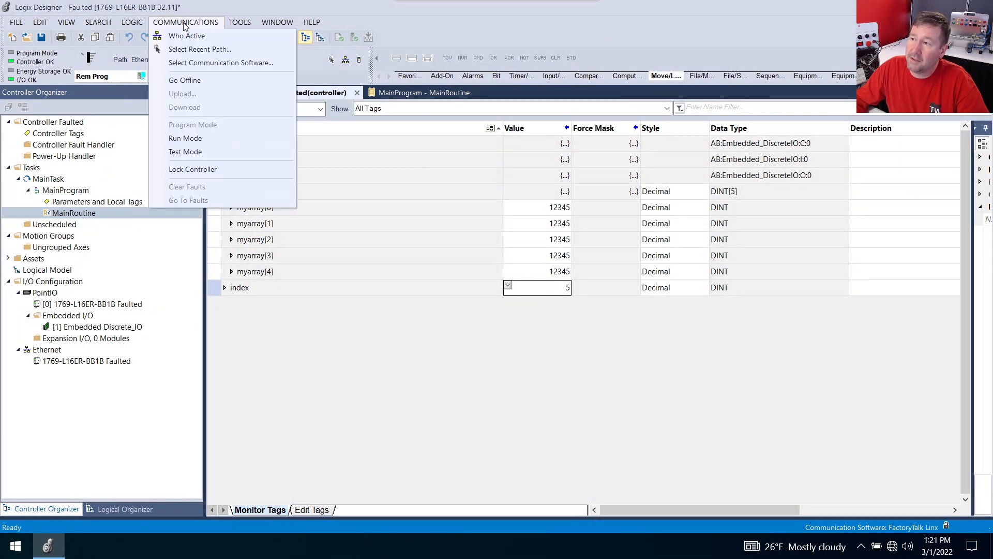
{"action": "mouse_move", "coordinate": [185, 137]}
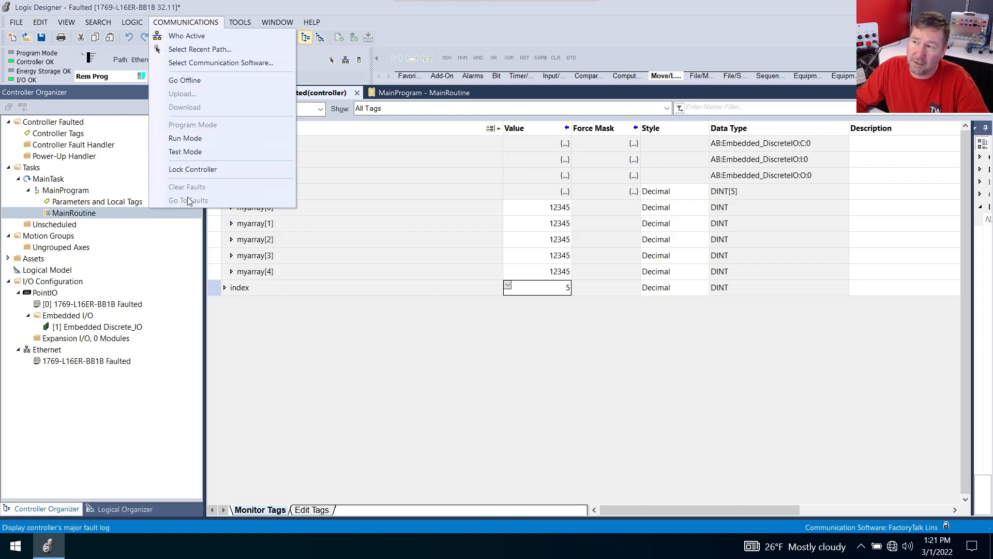
{"action": "left_click", "coordinate": [185, 138]}
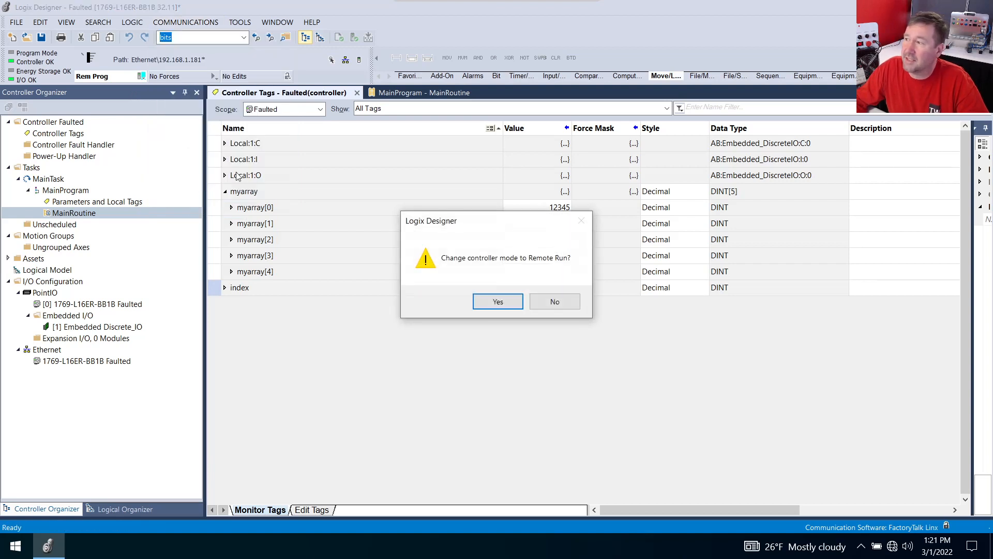
{"action": "left_click", "coordinate": [498, 301]}
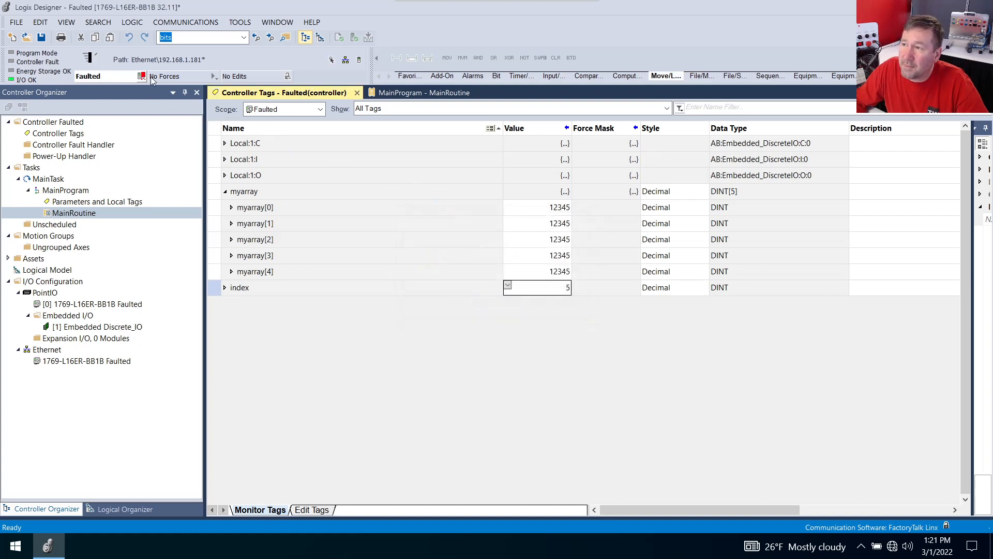
{"action": "mouse_move", "coordinate": [199, 254]}
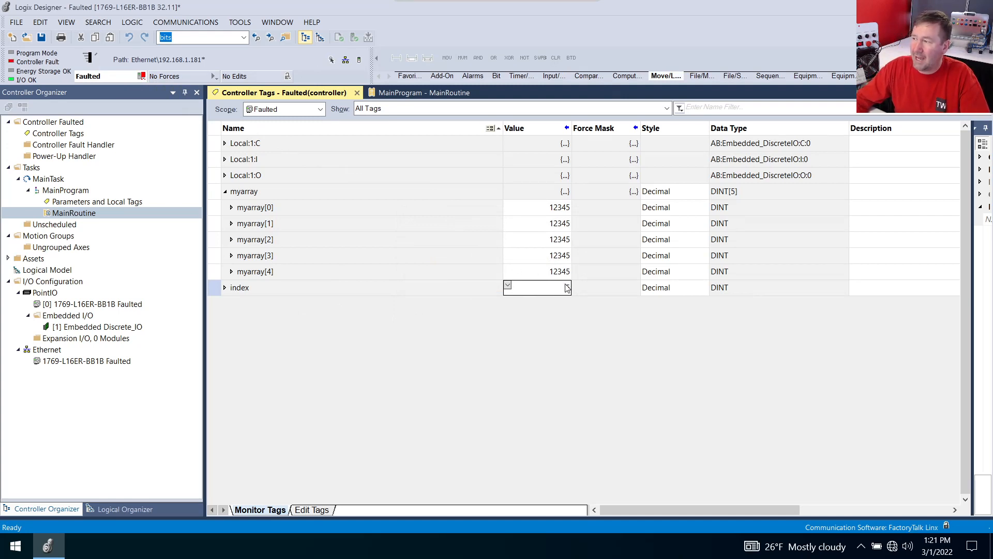
- Set index back to 4 so the subscript stays within myarray
{"action": "type", "text": "5"}
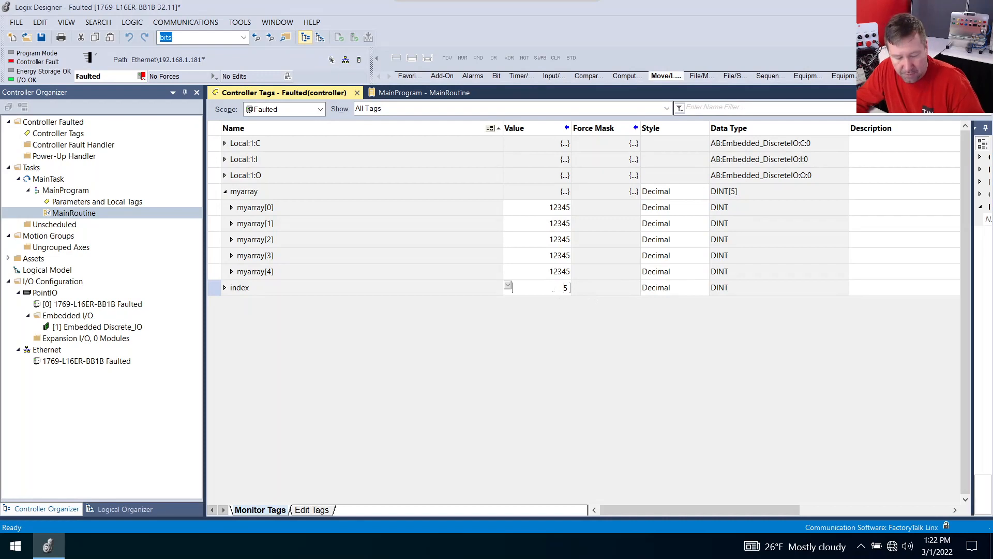
{"action": "type", "text": "4"}
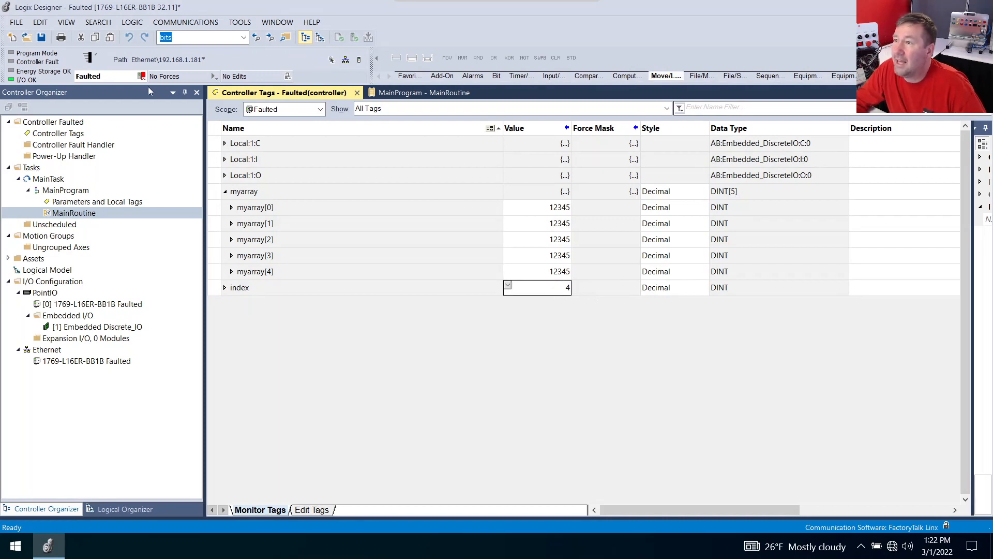
{"action": "left_click", "coordinate": [185, 22]}
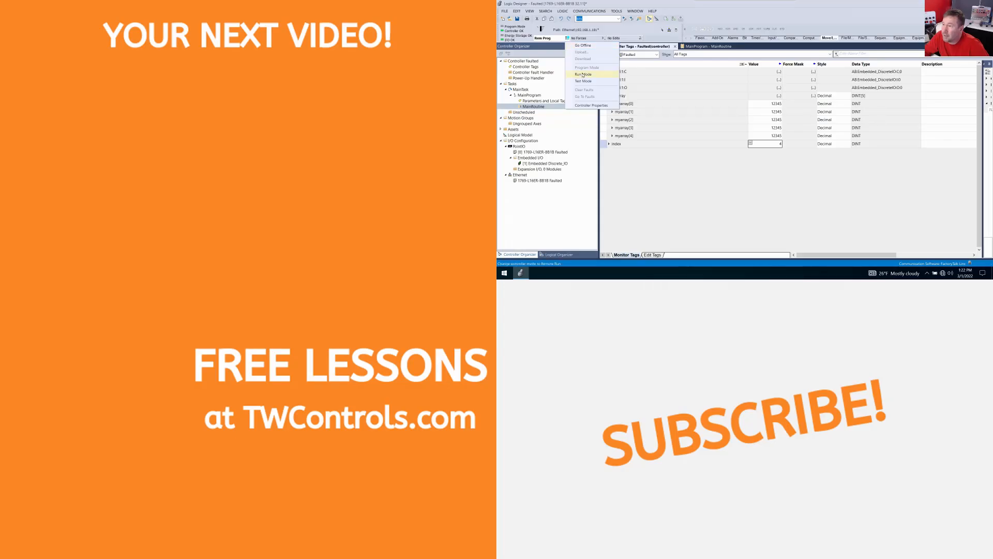
- Switch the controller to Remote Run from the Rem Prog dropdown and confirm
{"action": "left_click", "coordinate": [583, 74]}
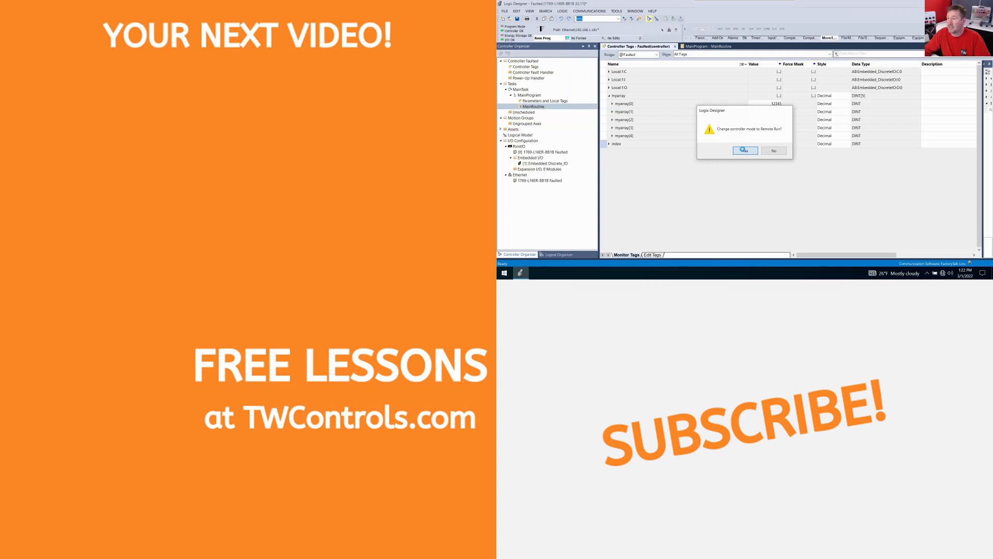
{"action": "left_click", "coordinate": [745, 150]}
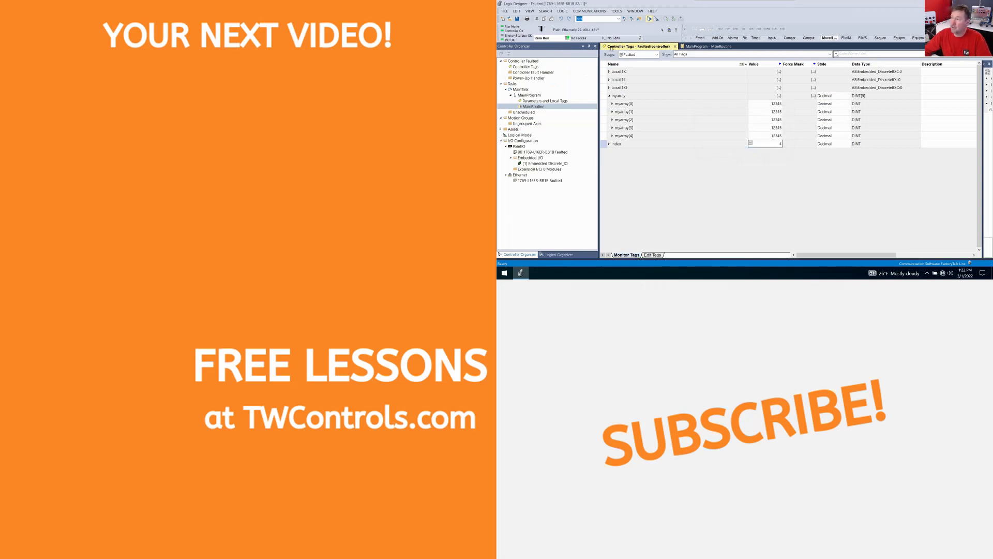